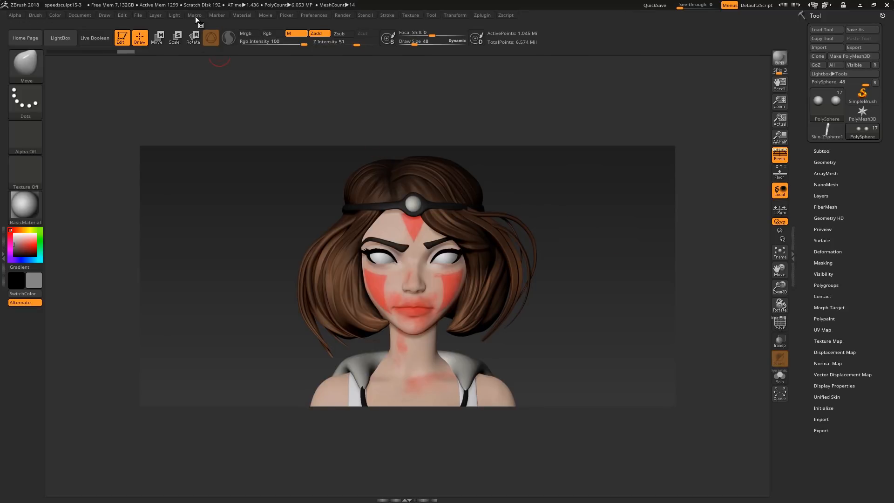
Start recording a new macro from the Macro menu
click(195, 15)
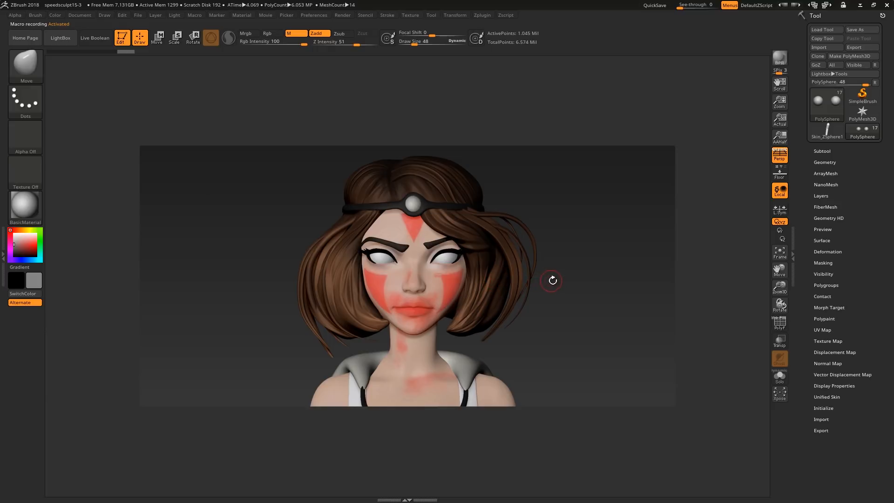
mouse_move(558, 280)
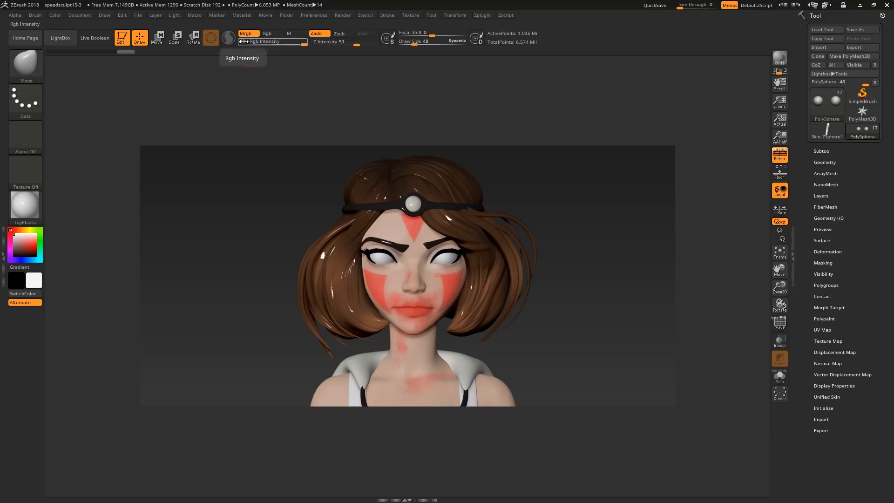
Use Color > FillObject to fill the eyeball subtool with white ToyPlastic
click(54, 15)
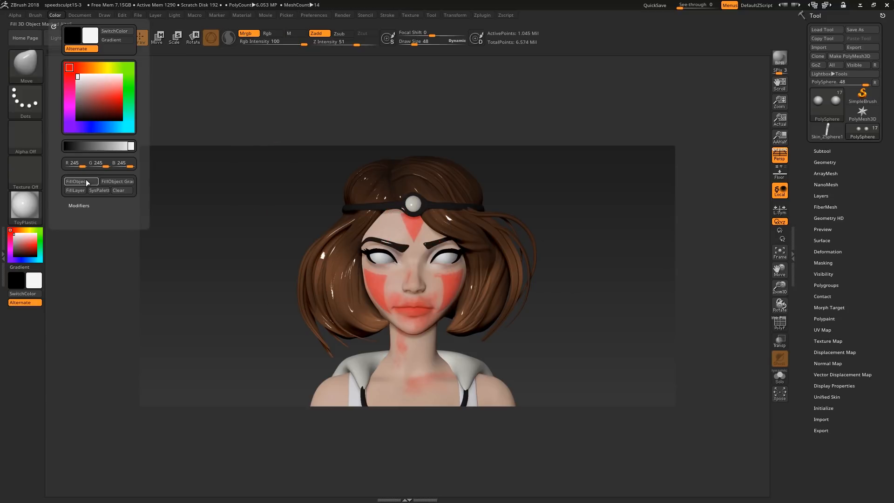
click(25, 207)
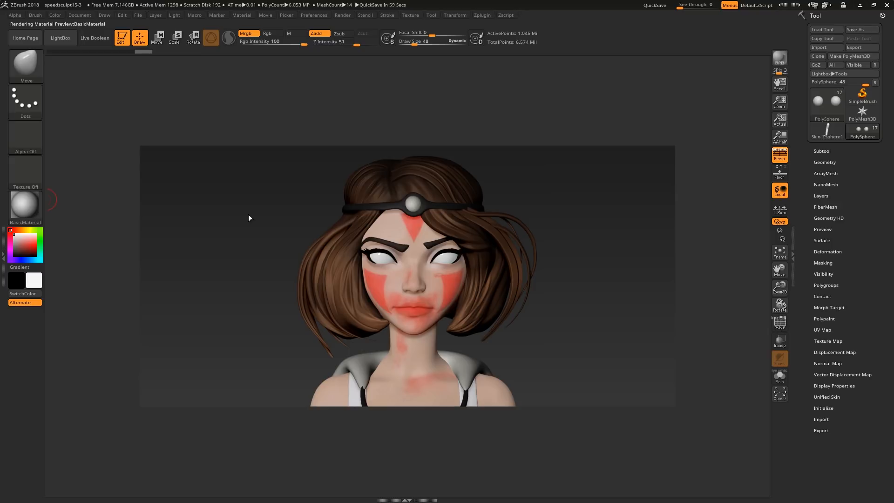
mouse_move(248, 213)
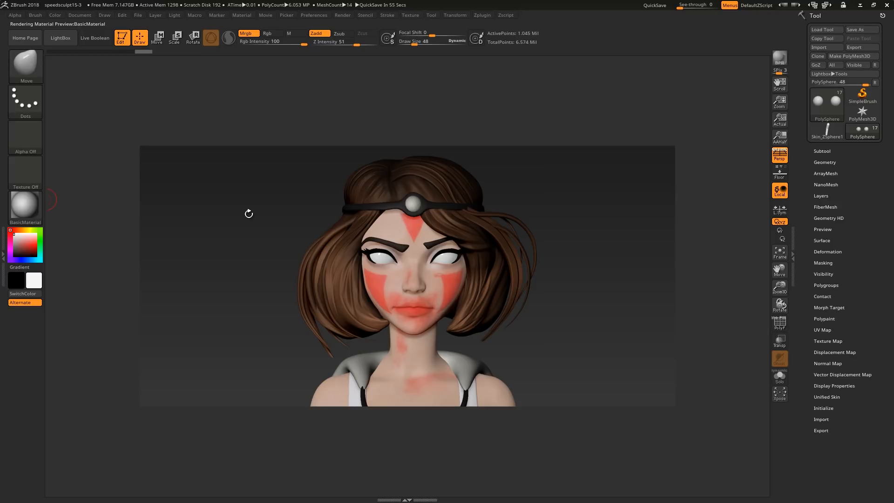
End macro recording and save it as eyeballFill
click(195, 15)
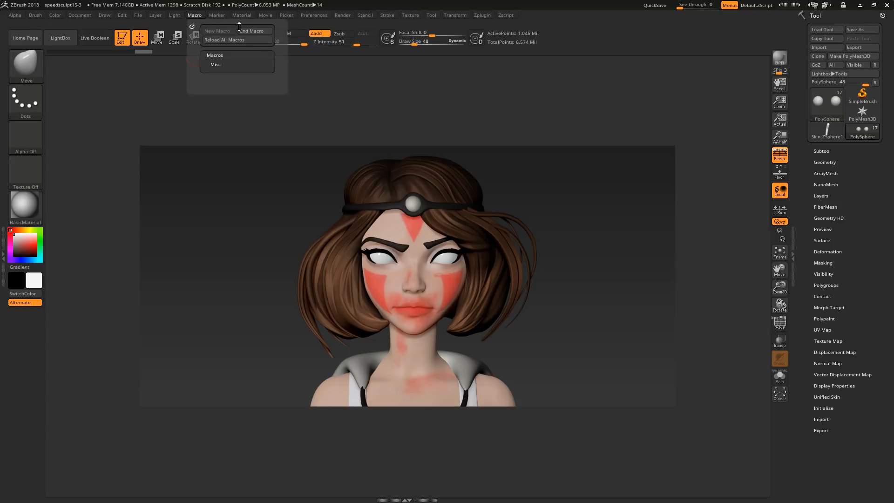
click(217, 31)
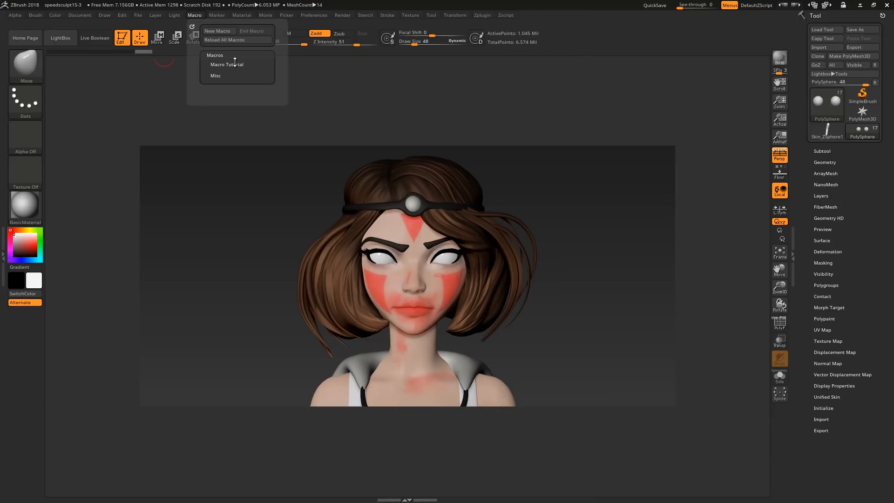
click(314, 15)
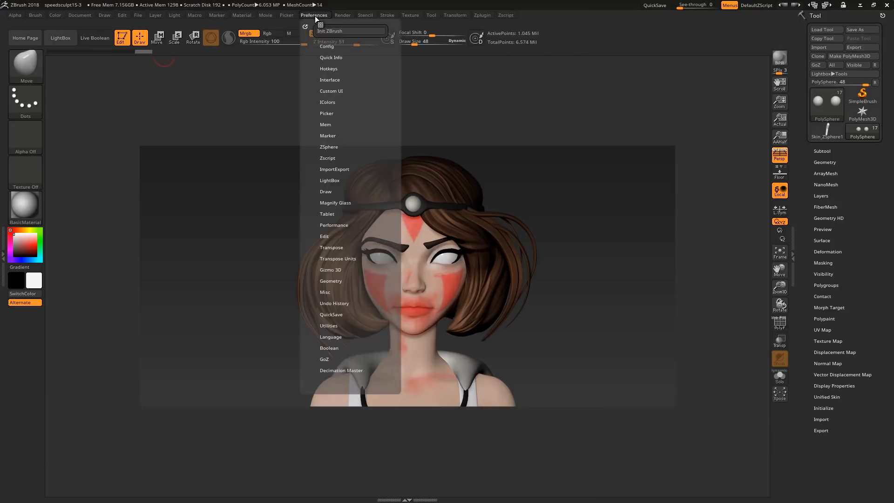
Run the saved eyeballFill button from the Macro menu
click(195, 15)
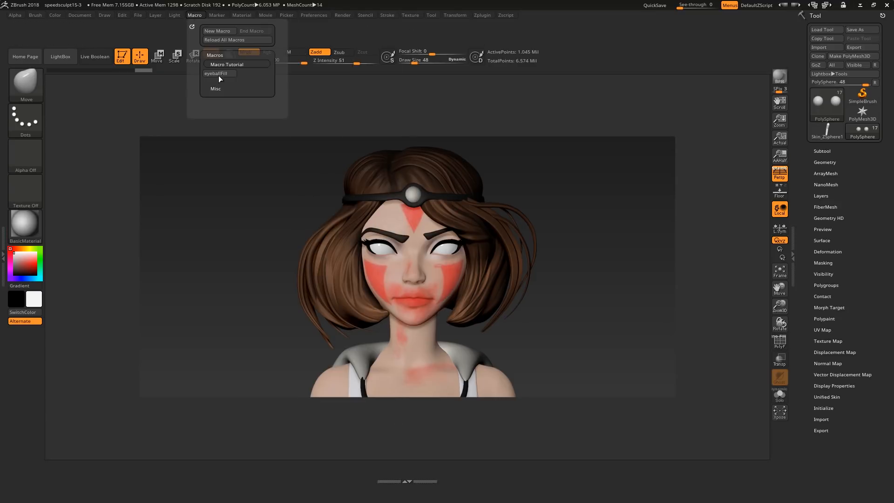
click(216, 73)
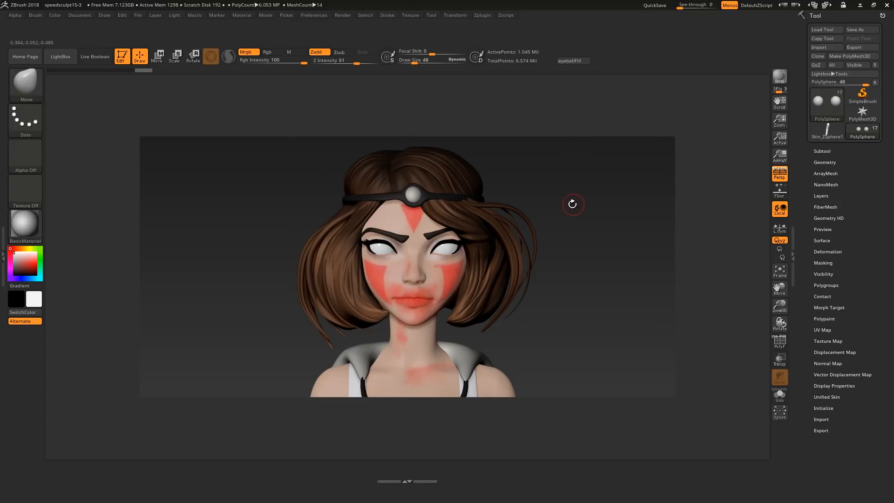